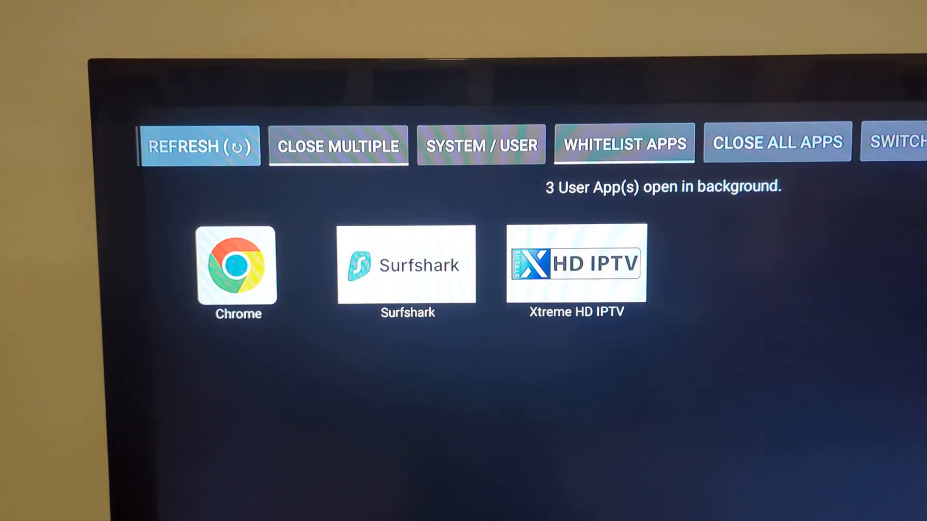
Step: Enter Close Multiple mode and move into the background app row to start selecting
click(338, 144)
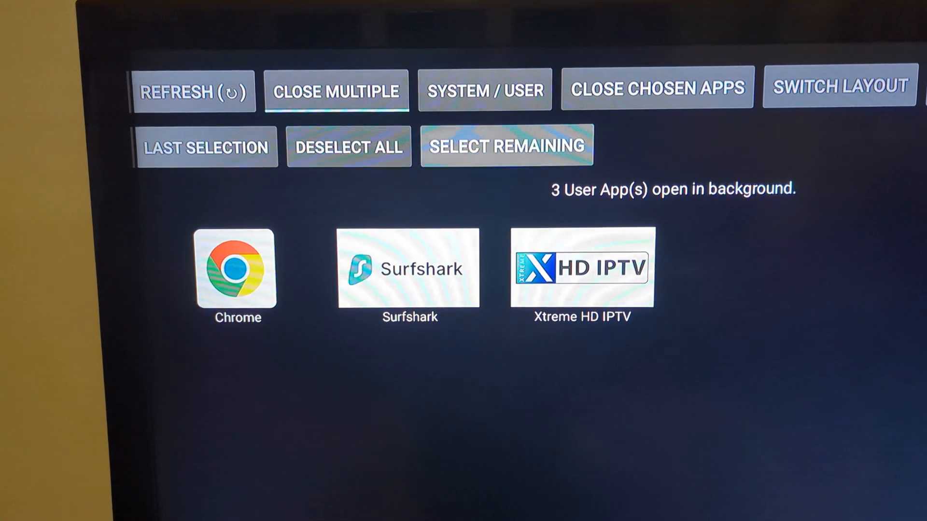
click(505, 145)
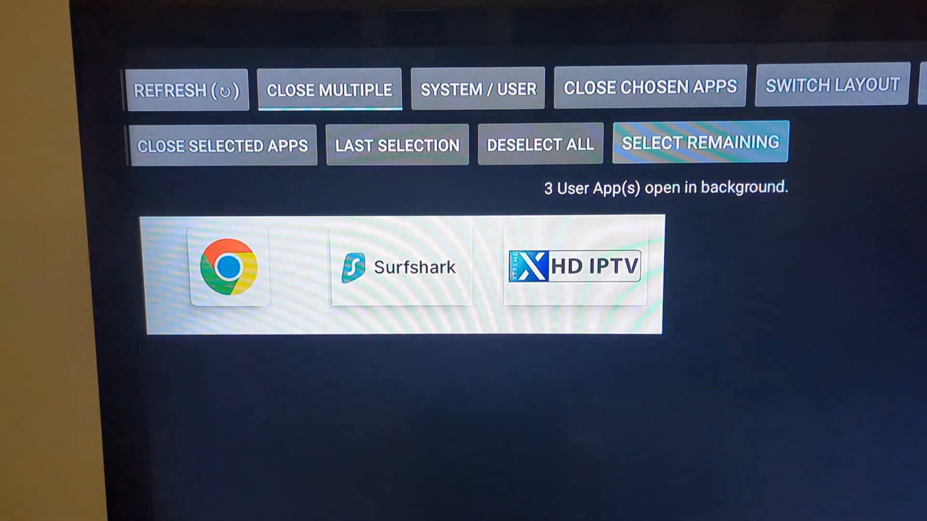
Step: Close the selected apps and force-stop Chrome from its app info page
click(222, 144)
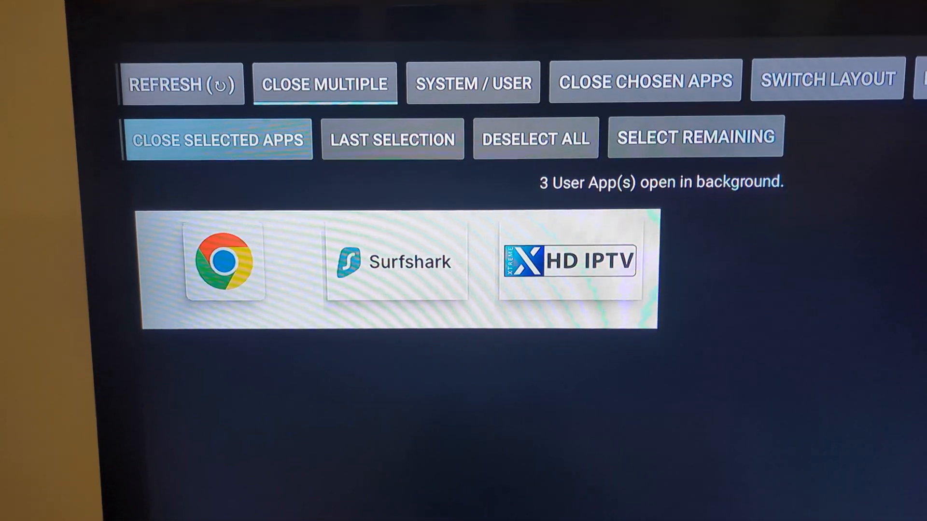
click(225, 261)
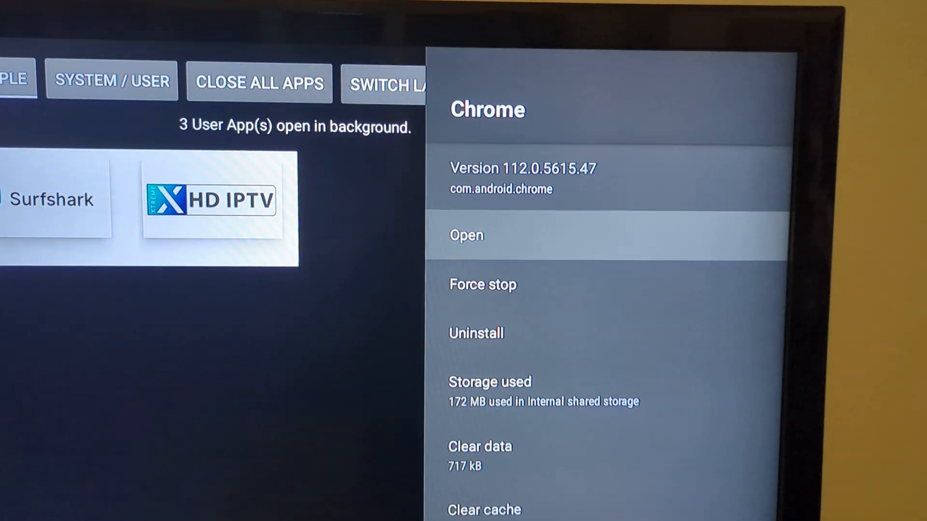
click(482, 284)
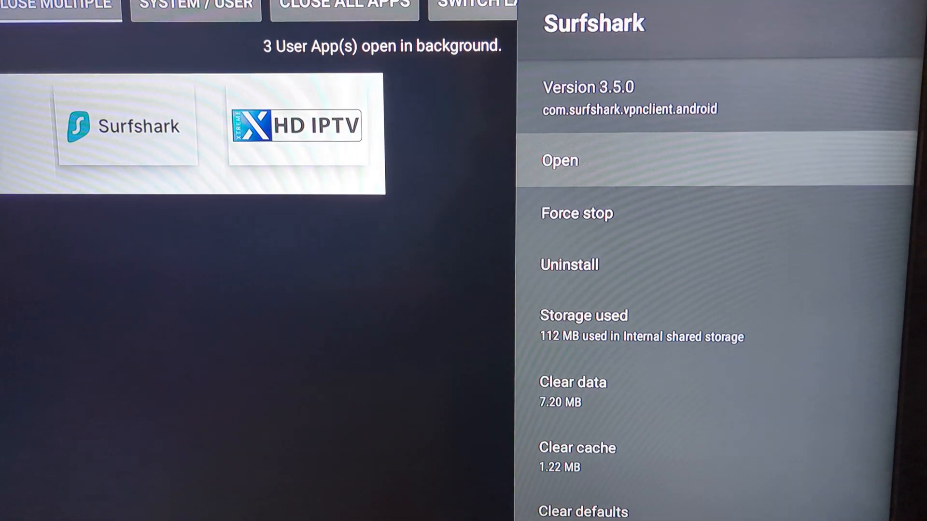
Step: Skip Surfshark so it keeps running, then request a force stop of Xtreme HD IPTV
click(559, 160)
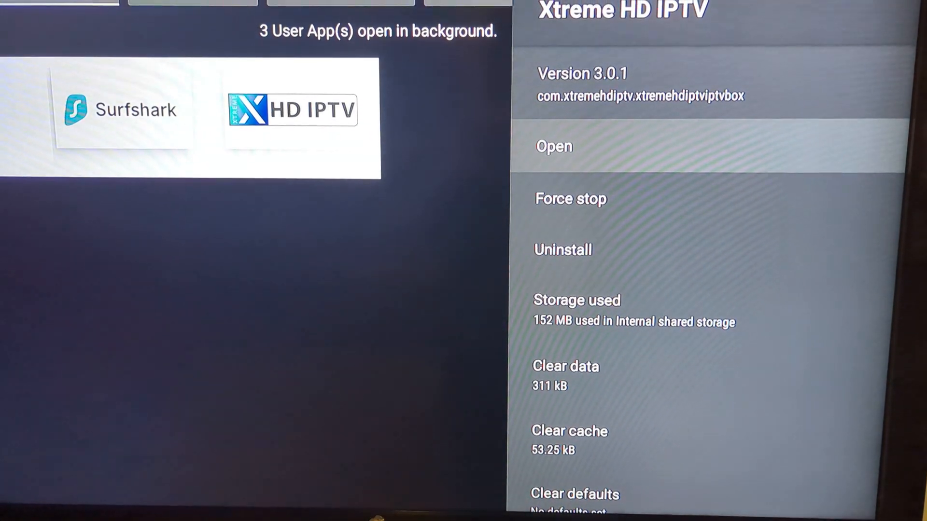
click(570, 198)
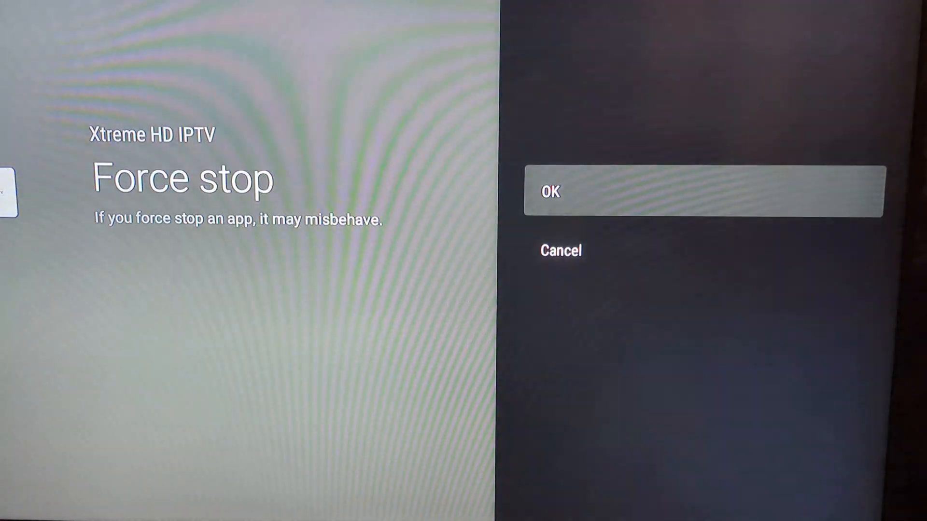